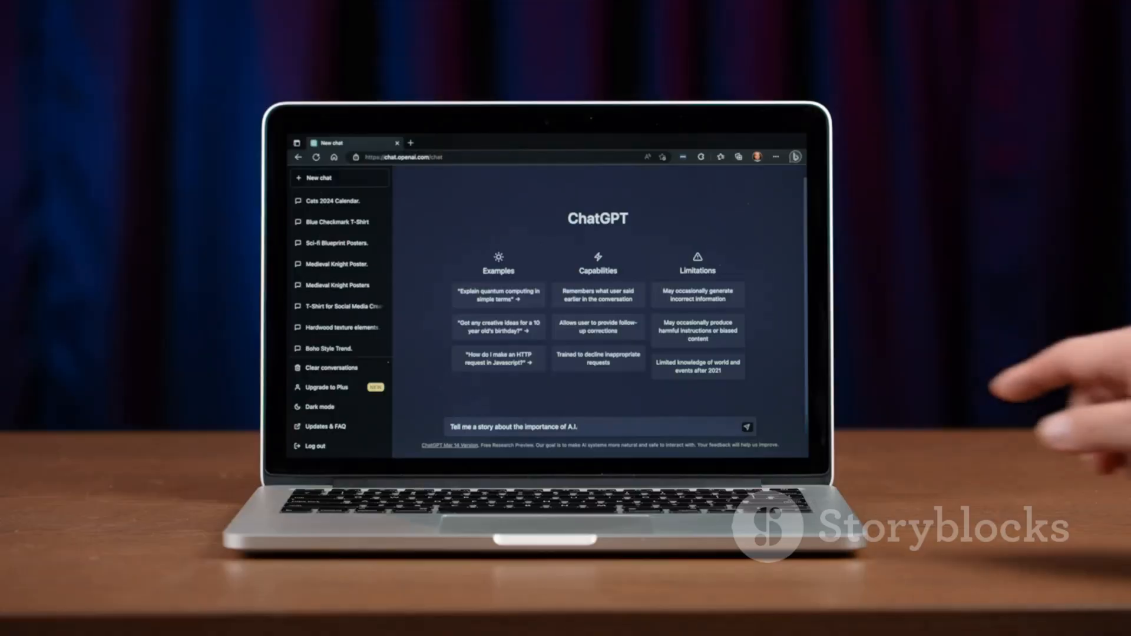
# Send the prompt 'Tell me a story about the importance of A.I.' so ChatGPT begins replying
pyautogui.click(748, 425)
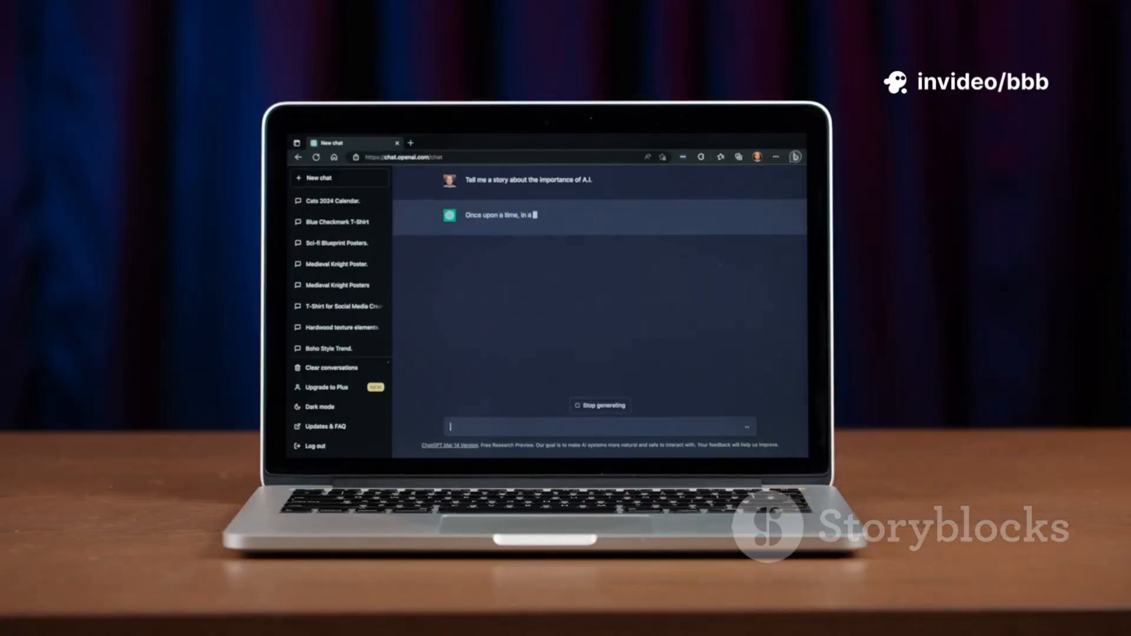